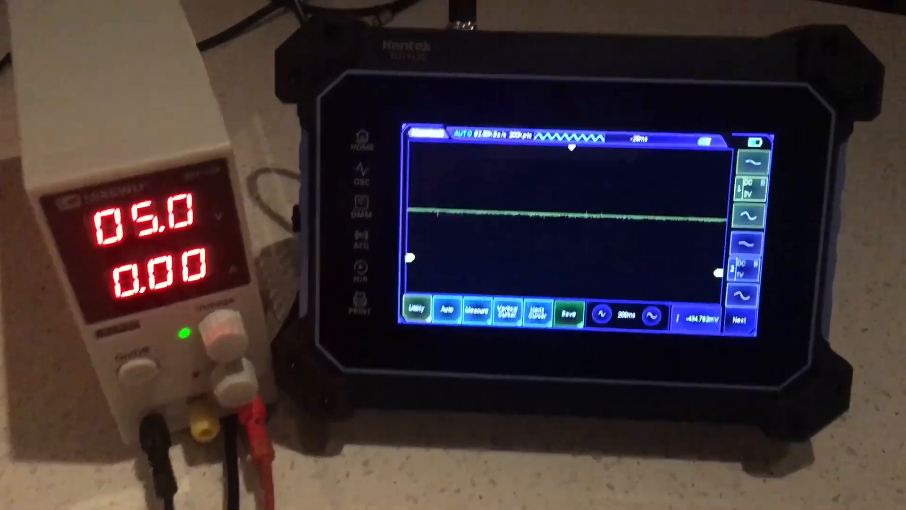
Step: Open the Display settings from the Utility menu to view Vectors, Infinite persistence, Full Line grid
click(417, 312)
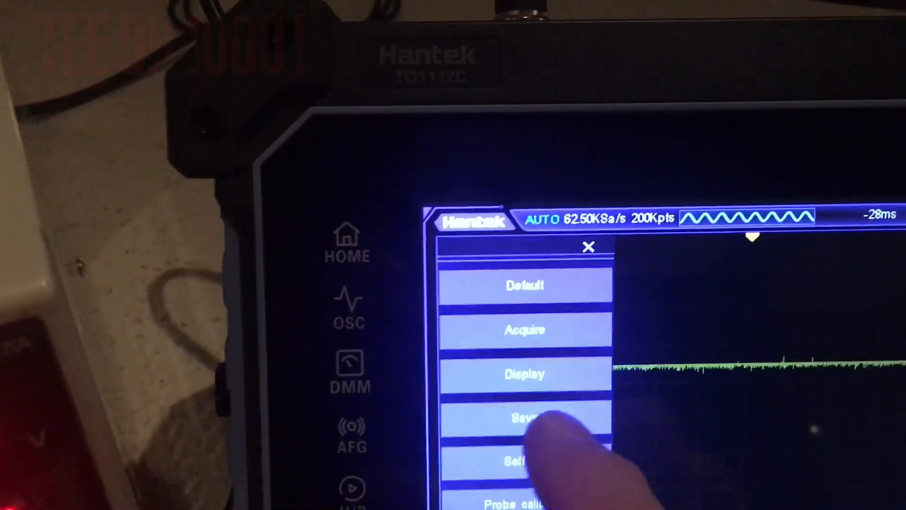
click(523, 374)
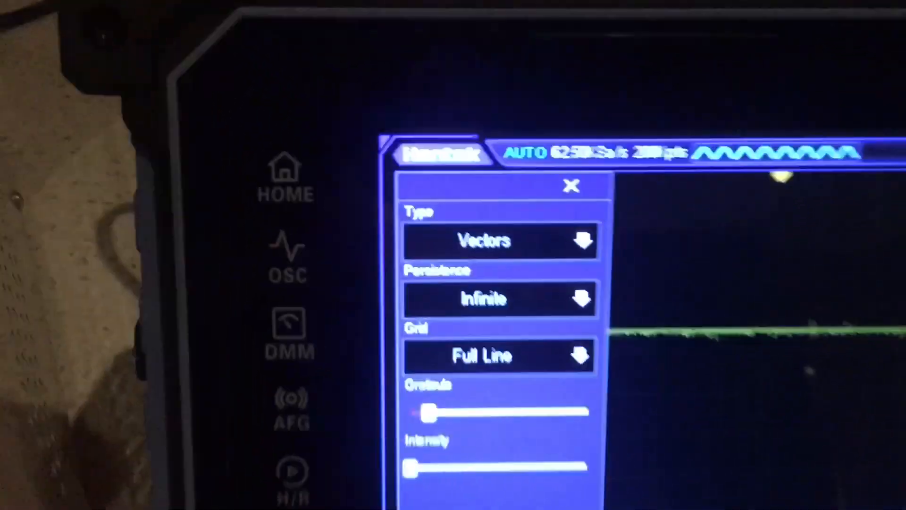